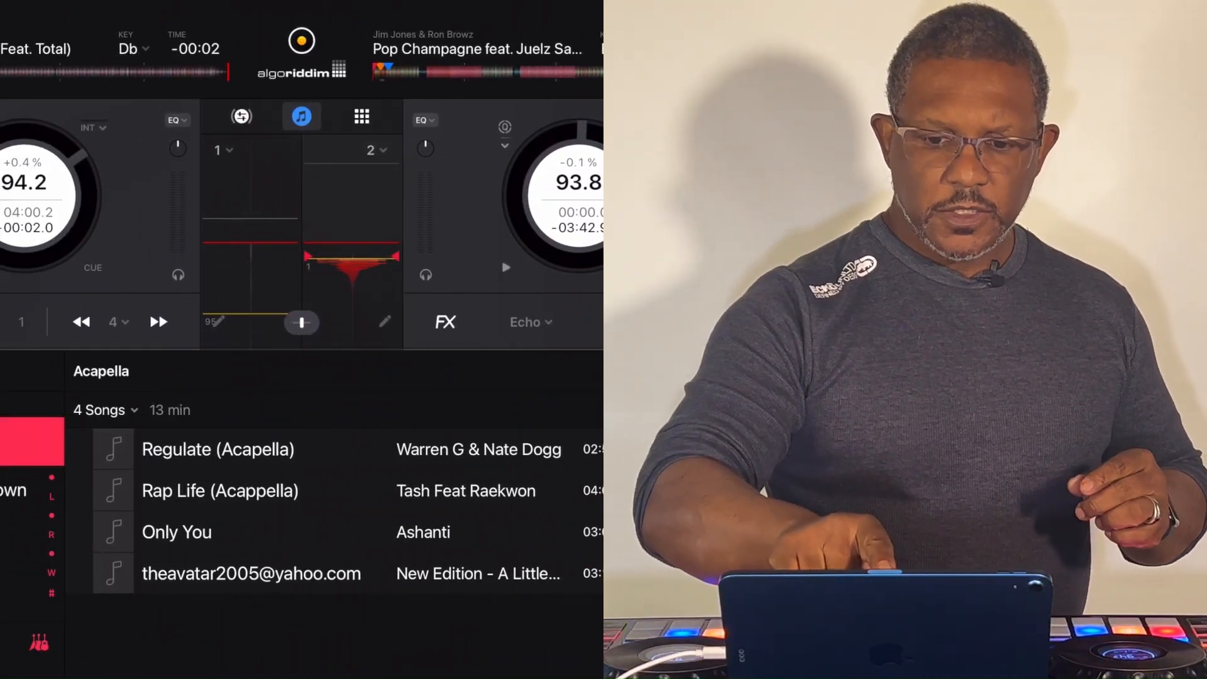
# Step: Go to Settings and scroll down to the MIDI Devices list showing Reloop Mixon 8 Pro
pyautogui.click(461, 583)
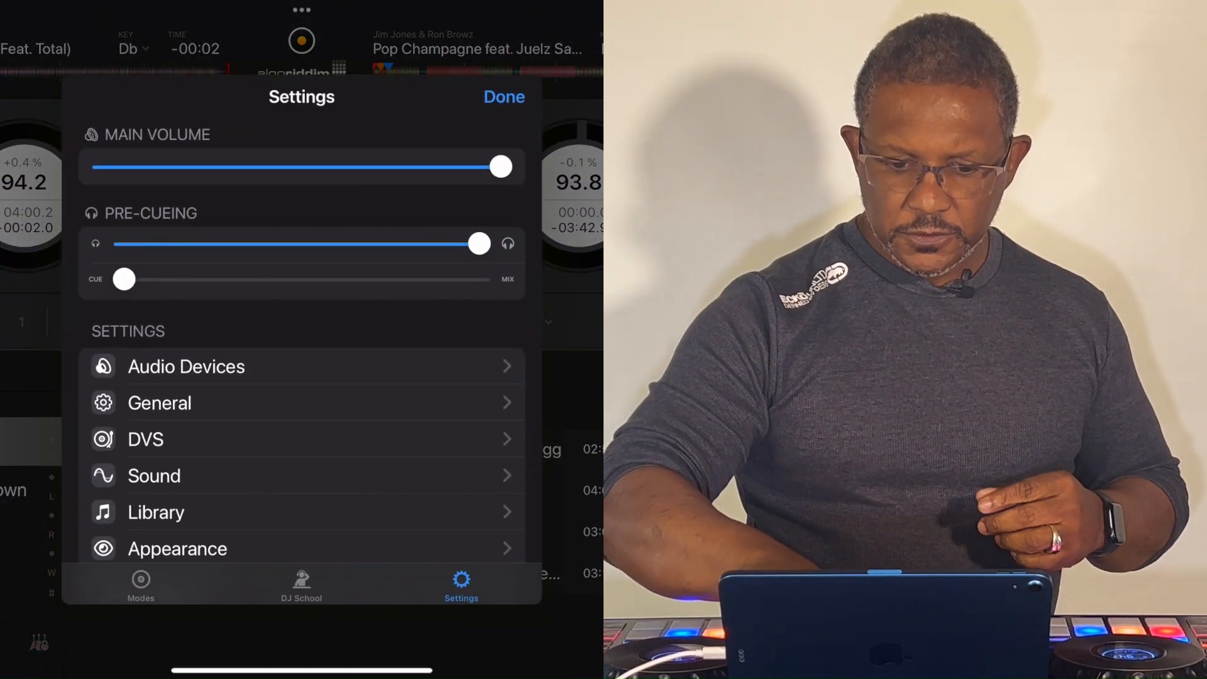
pyautogui.scroll(-3)
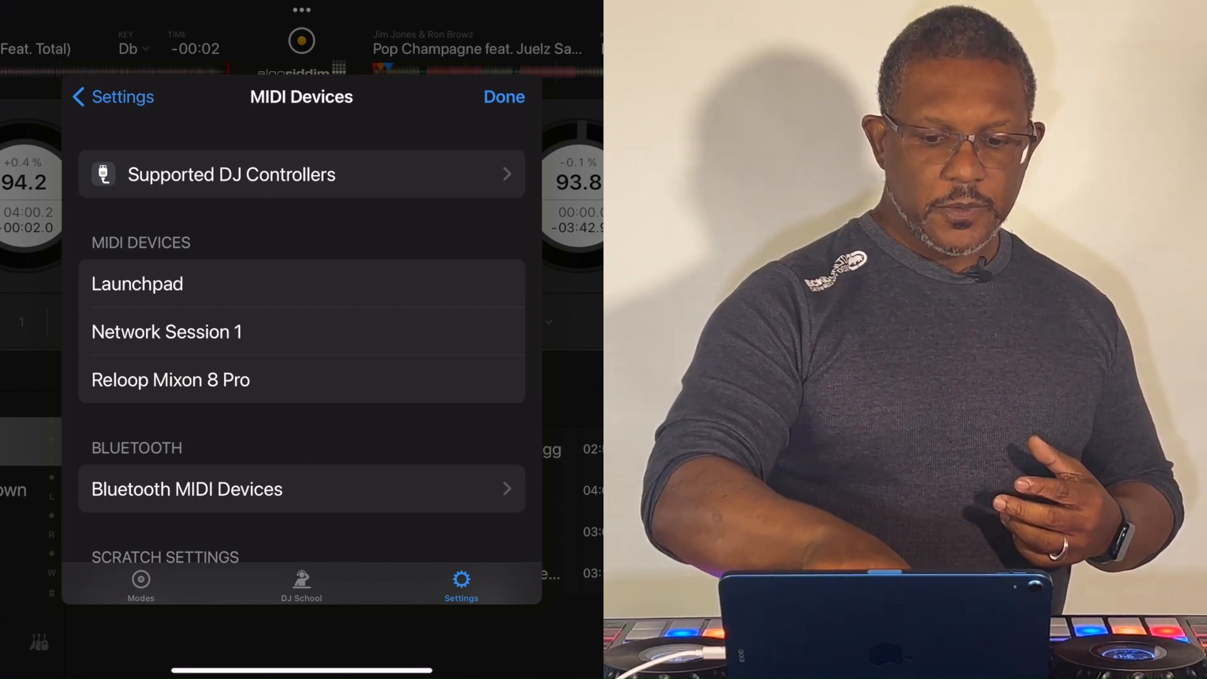
# Step: Open the Reloop Mixon 8 Pro mapping to see Note G8 assigned to Deck 1 Censor
pyautogui.click(170, 379)
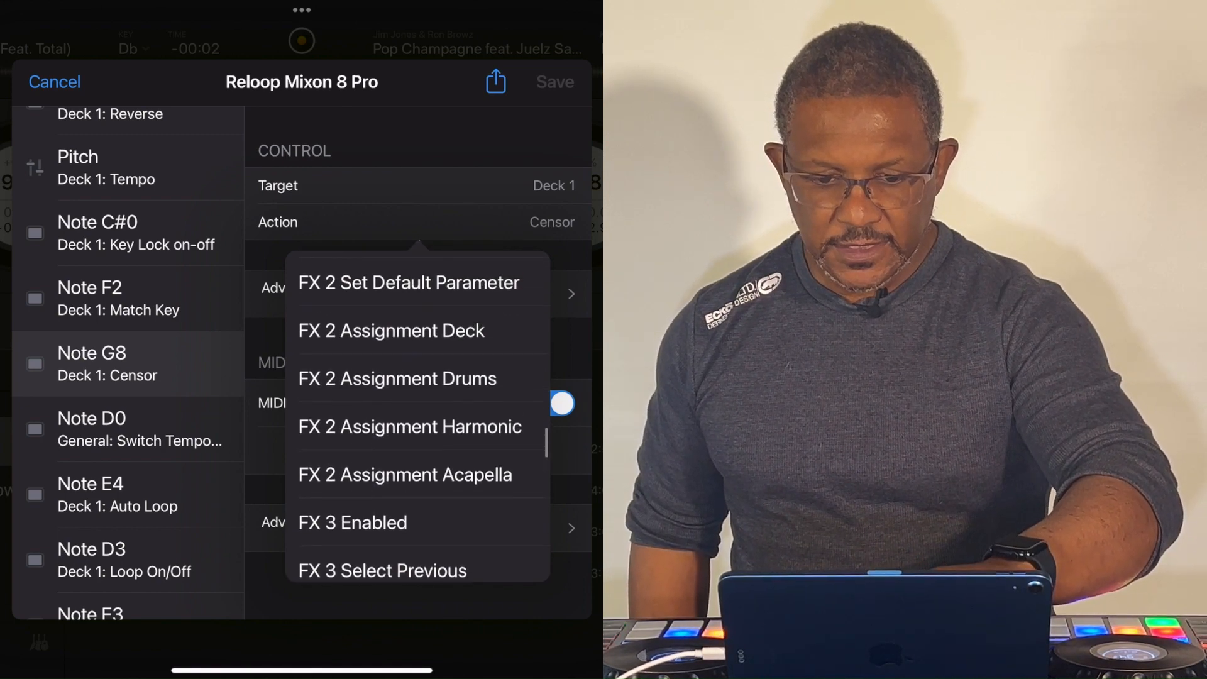
pyautogui.scroll(3)
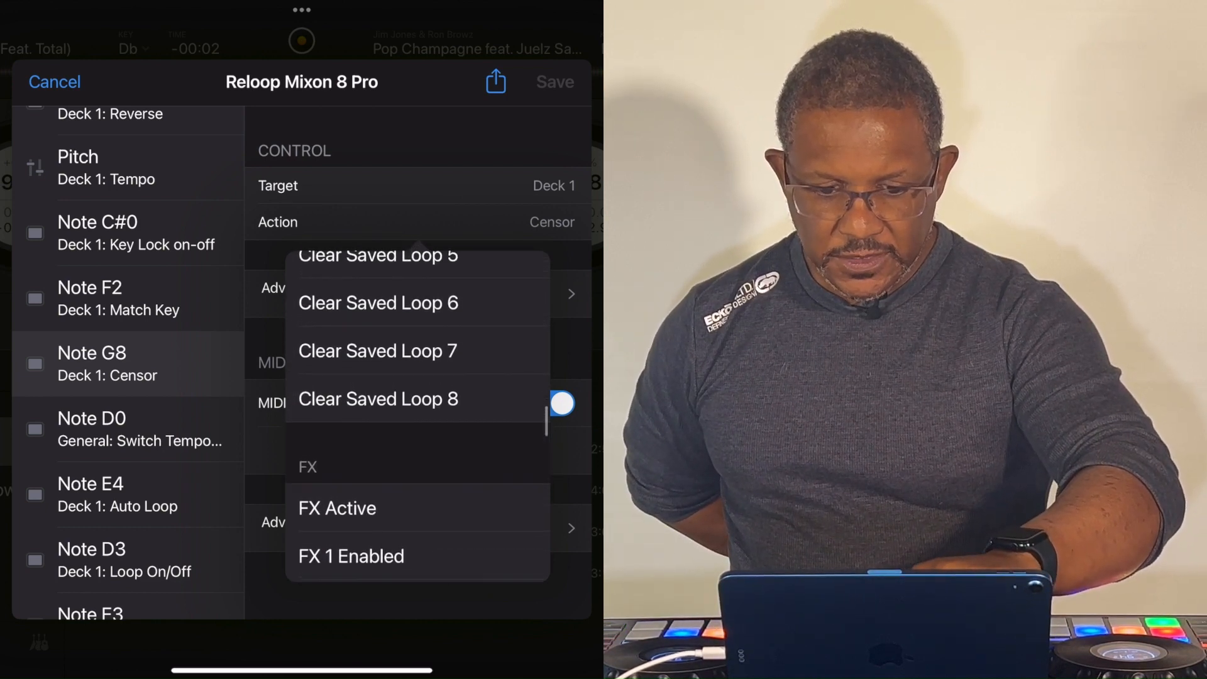
pyautogui.scroll(3)
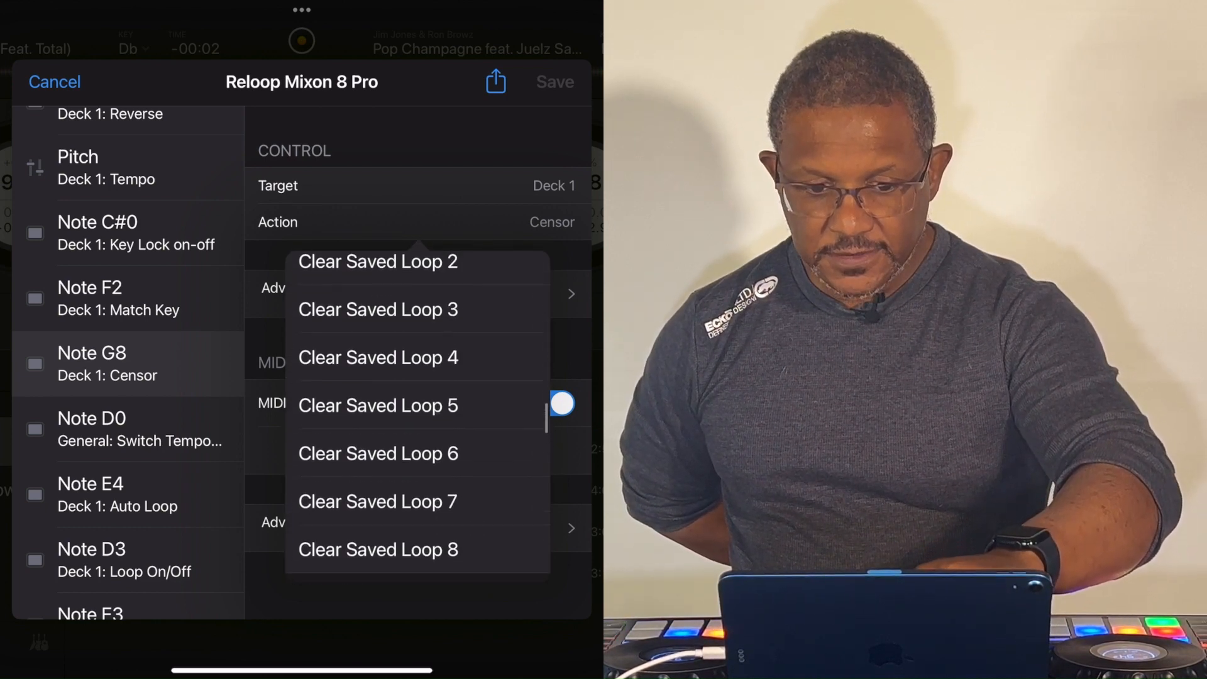
pyautogui.scroll(3)
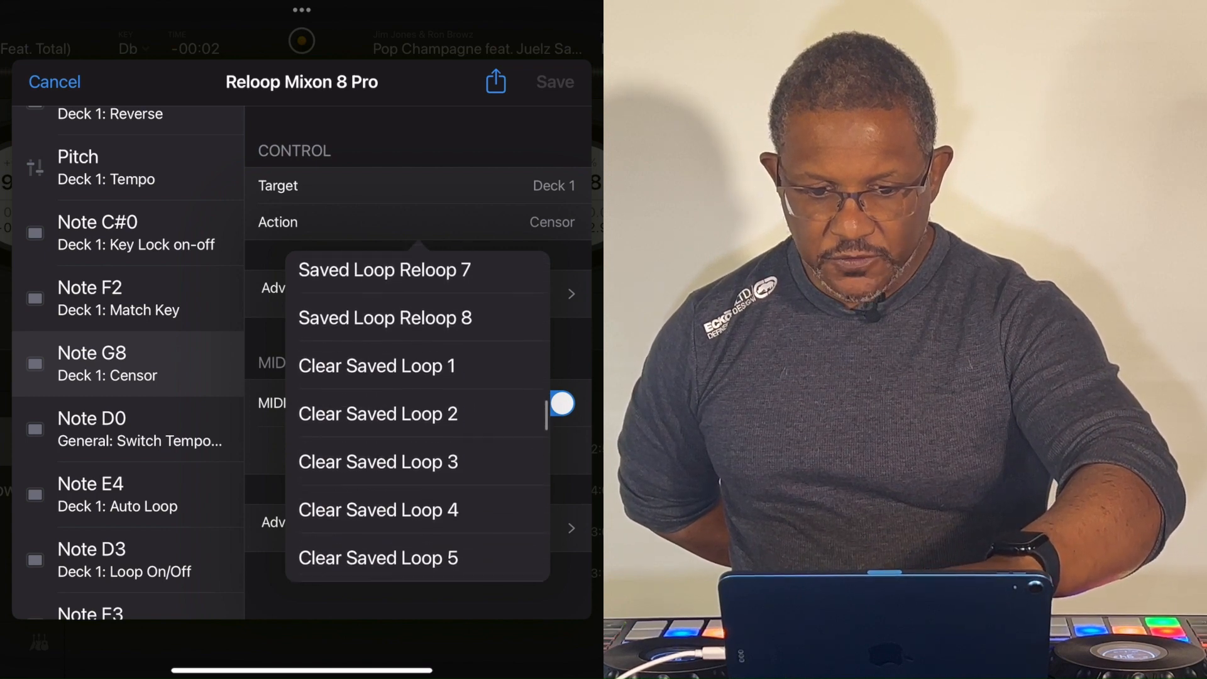
pyautogui.scroll(3)
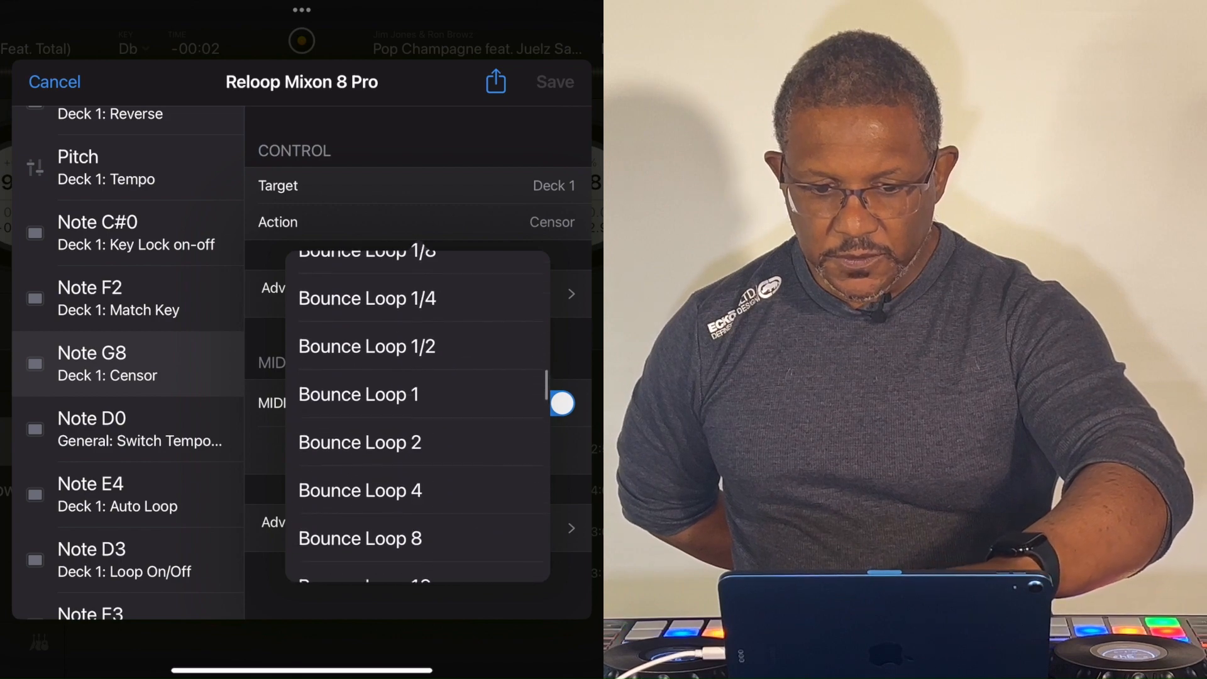
pyautogui.scroll(3)
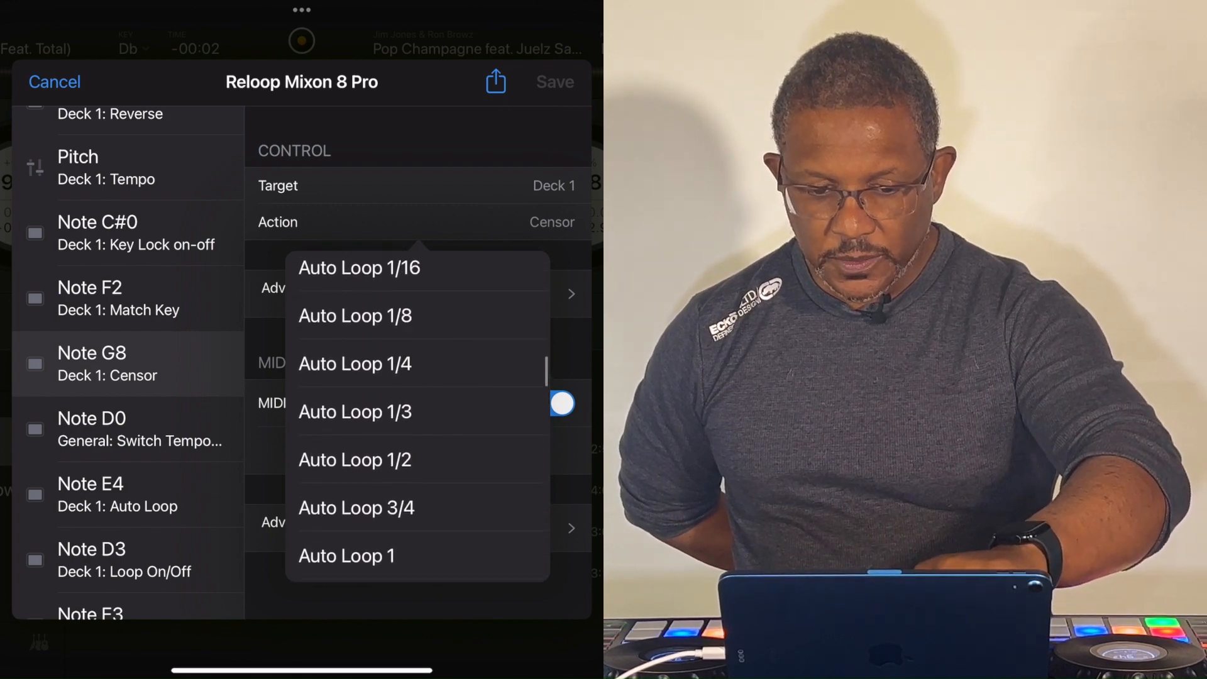
pyautogui.scroll(-3)
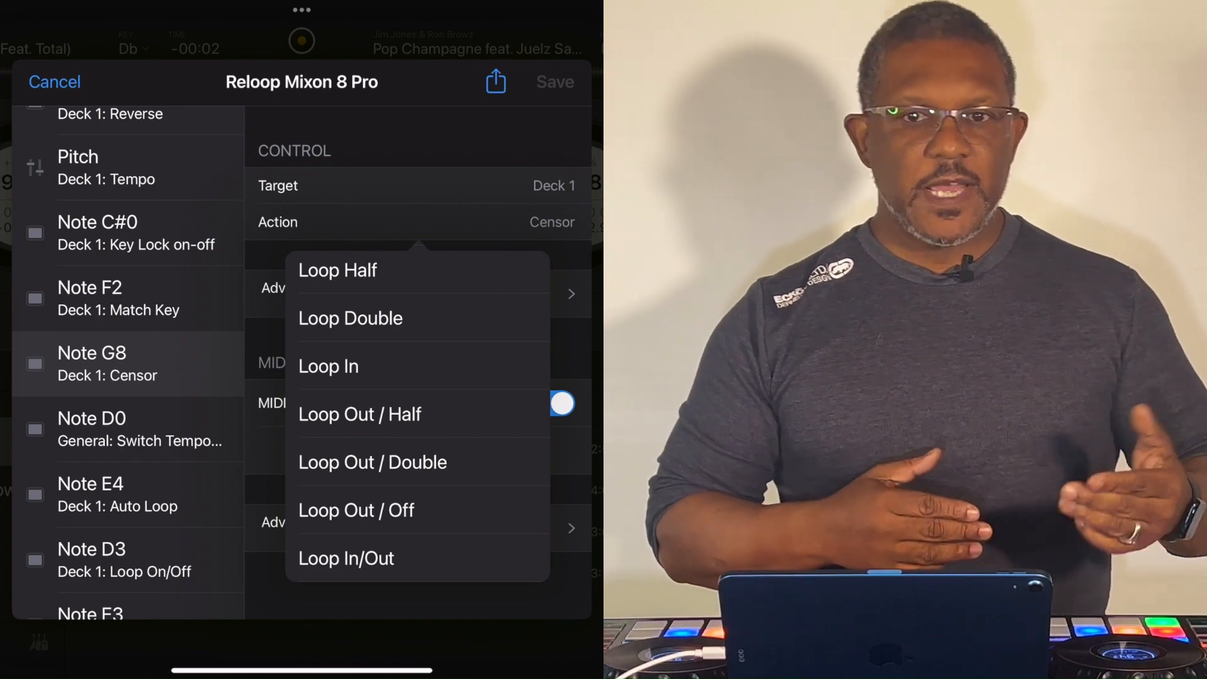
pyautogui.click(337, 271)
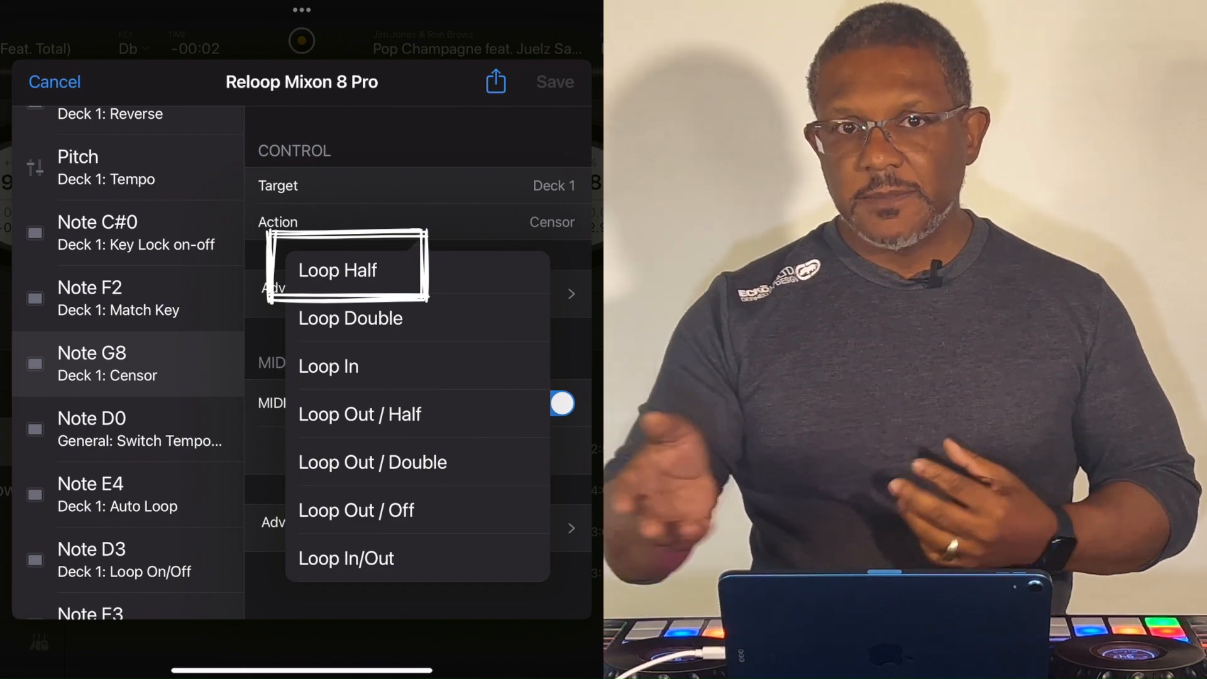
pyautogui.click(350, 318)
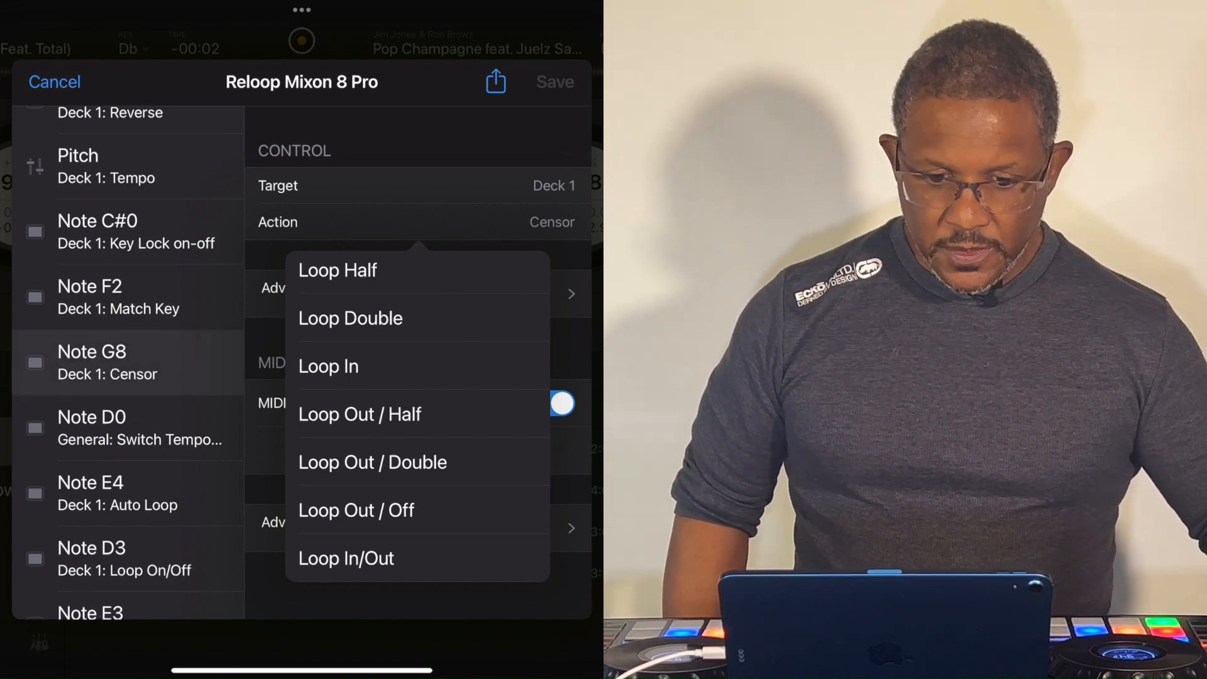
# Step: Scroll the Action list, then view Note F2 mapped to Deck 1 Neural Mix Solo (2ch: Acappella)
pyautogui.scroll(-3)
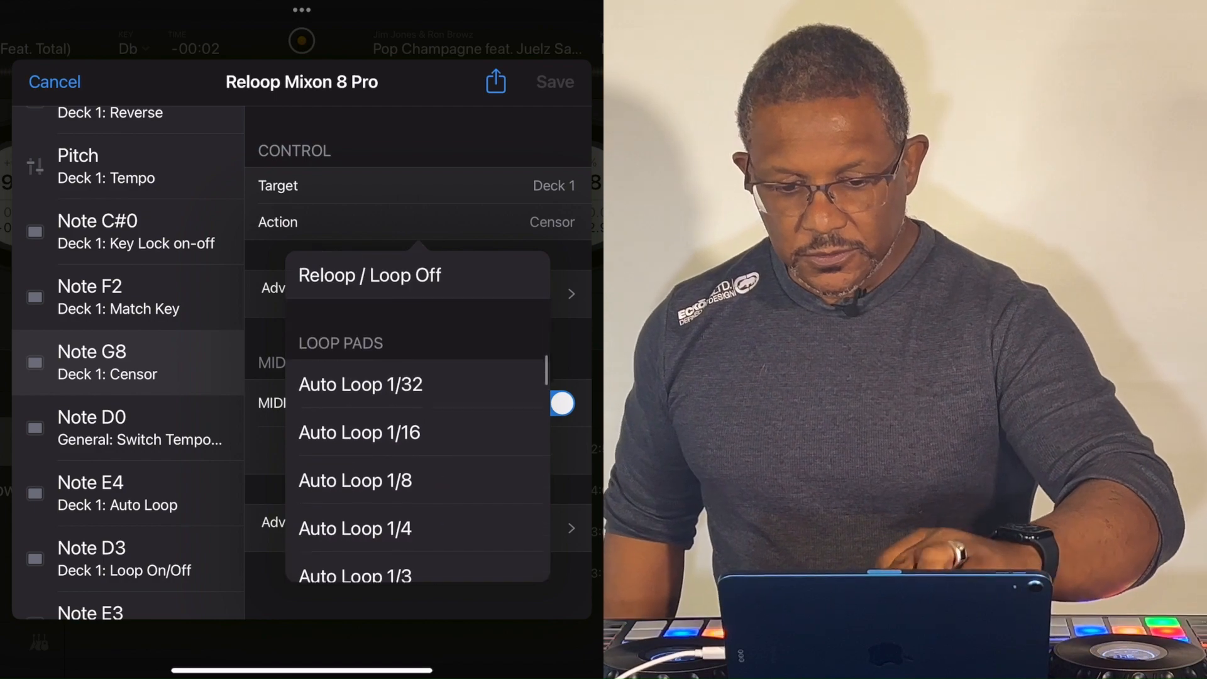
pyautogui.scroll(-3)
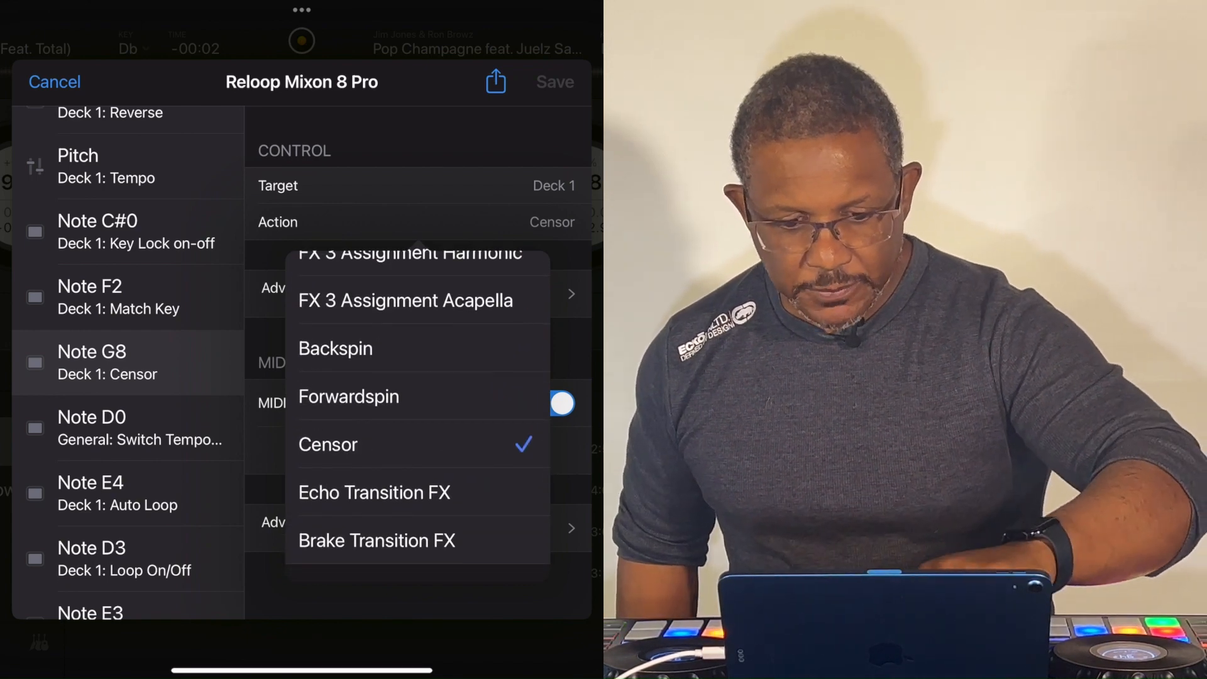
pyautogui.scroll(-3)
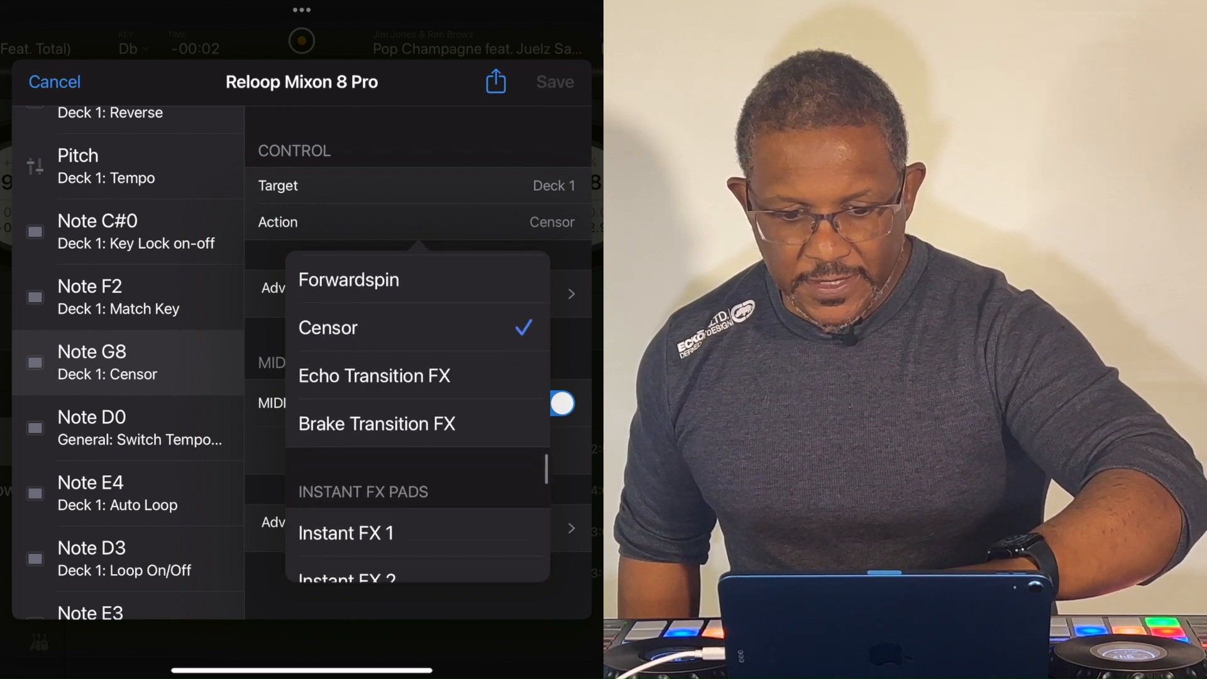
pyautogui.scroll(3)
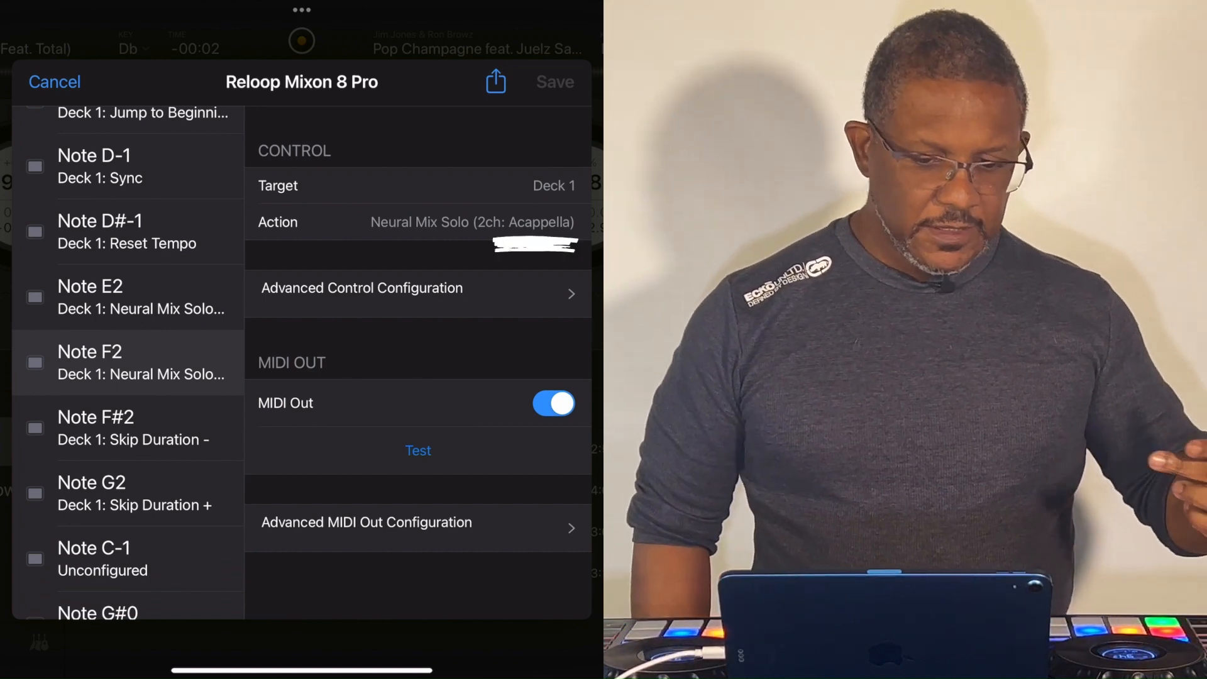
# Step: Close the Mixon 8 Pro mapping editor and MIDI Devices, returning to the Acappella playlist deck screen
pyautogui.click(471, 222)
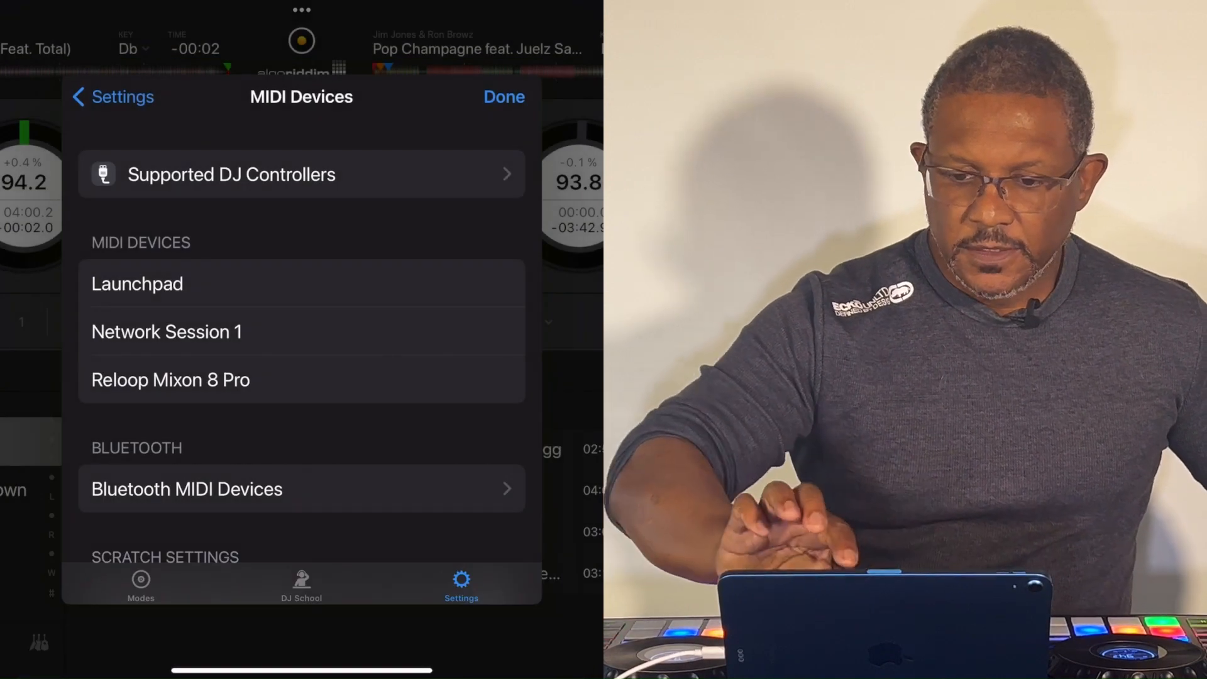
pyautogui.click(113, 97)
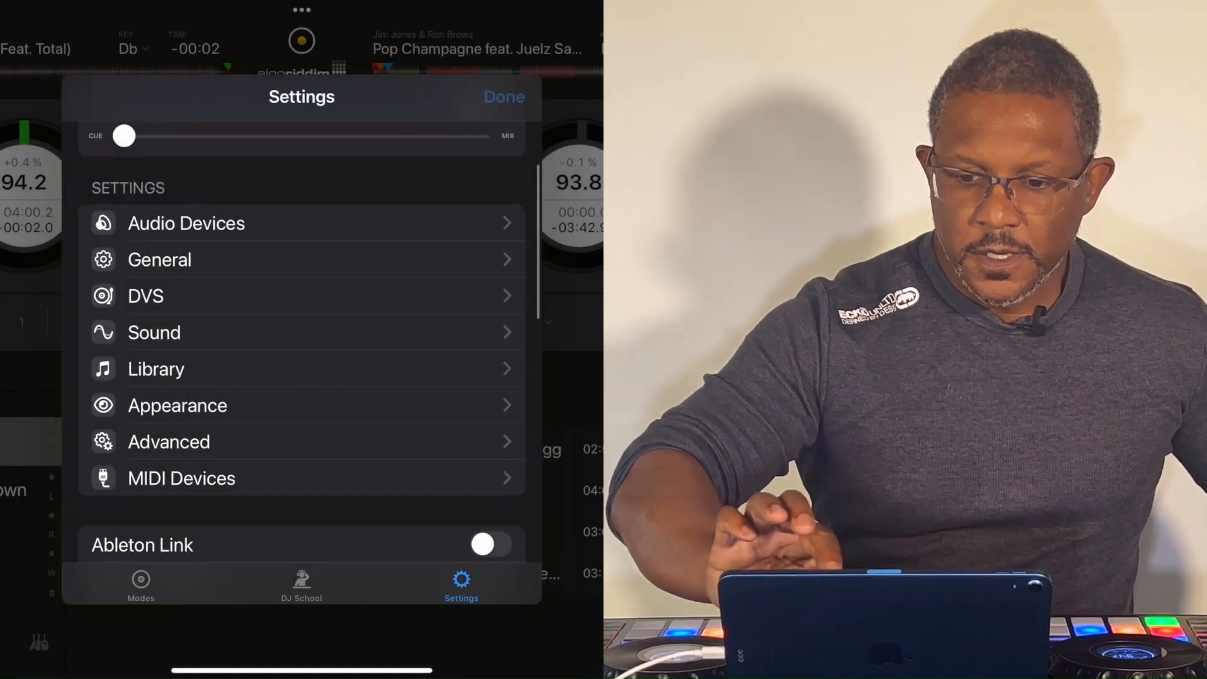
pyautogui.click(503, 97)
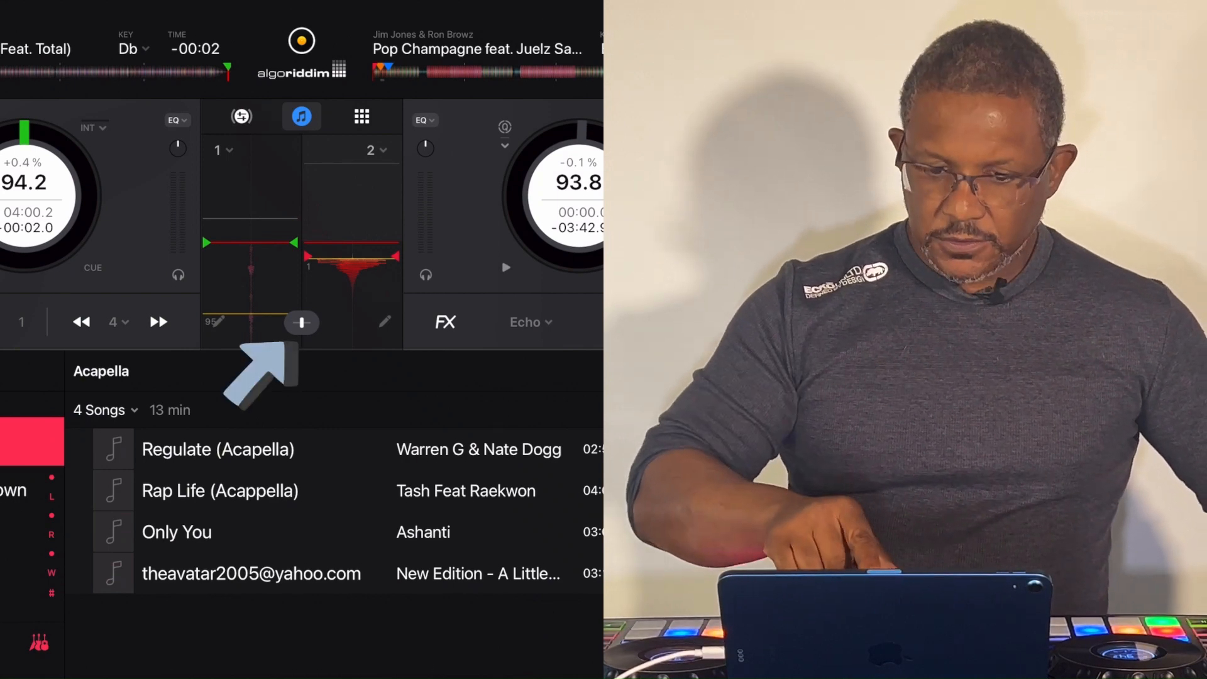
# Step: Show the mixer's Crossfader FX popover with Crossfader FX on and Dissolve selected
pyautogui.click(529, 322)
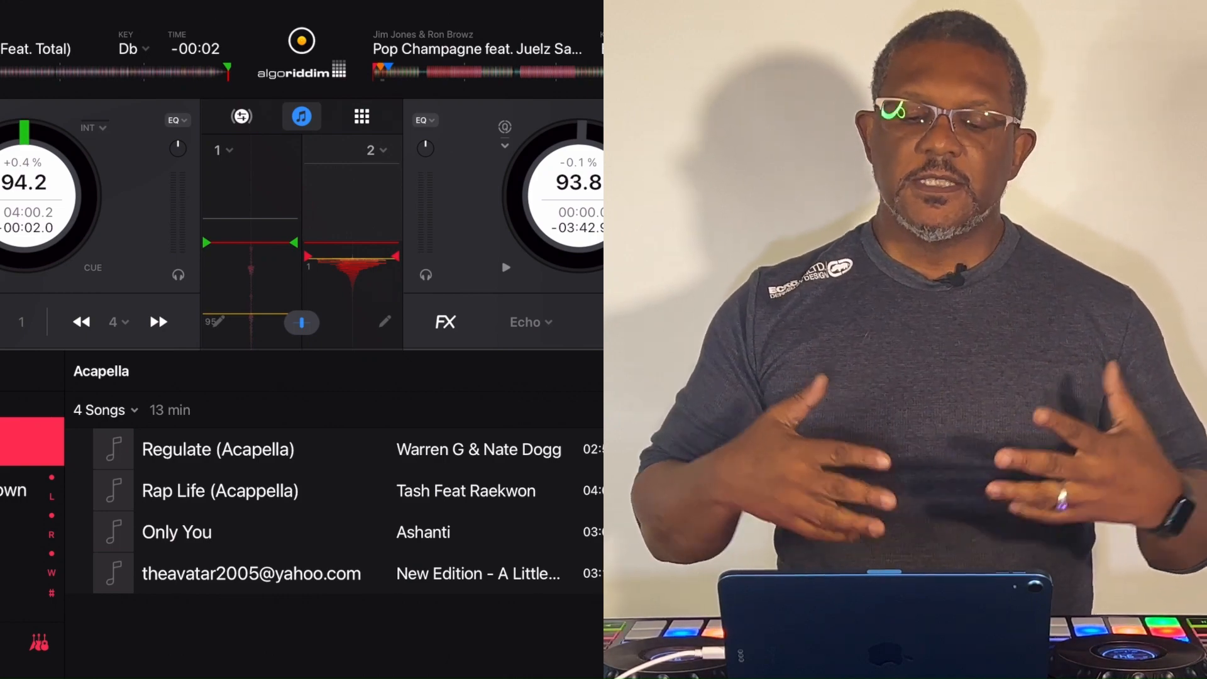
pyautogui.click(530, 322)
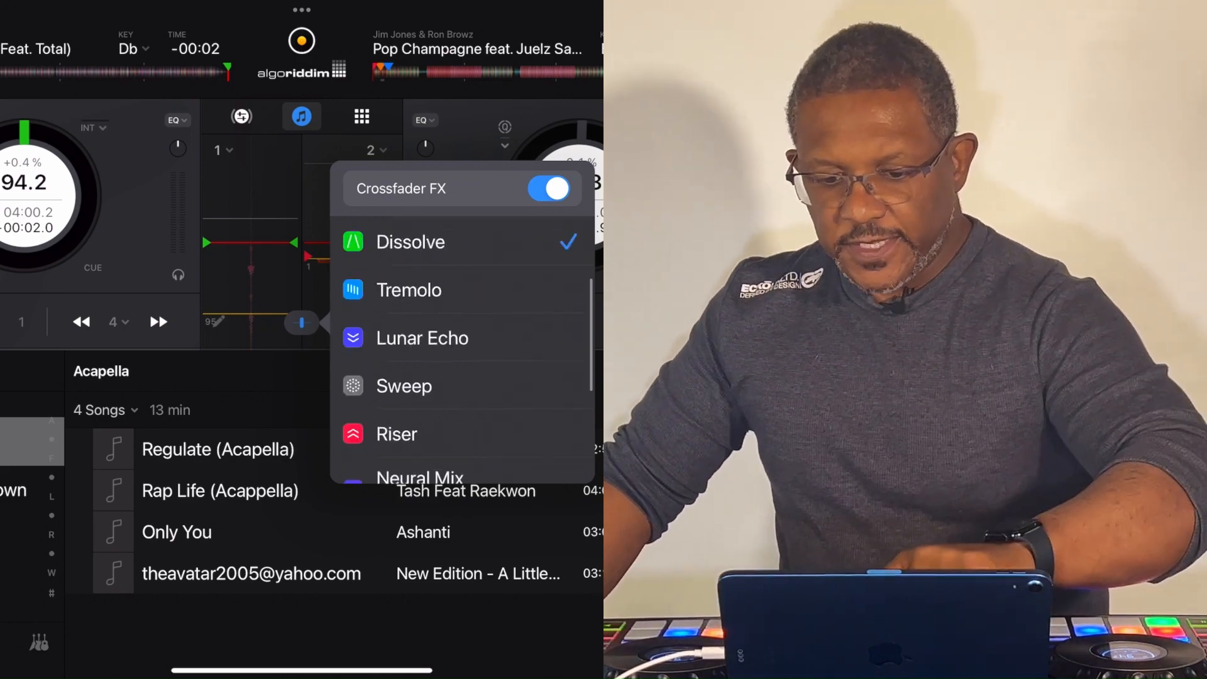
# Step: Review the Fade, Filter and EQ crossfader effects, then dismiss the popover keeping Dissolve
pyautogui.scroll(-3)
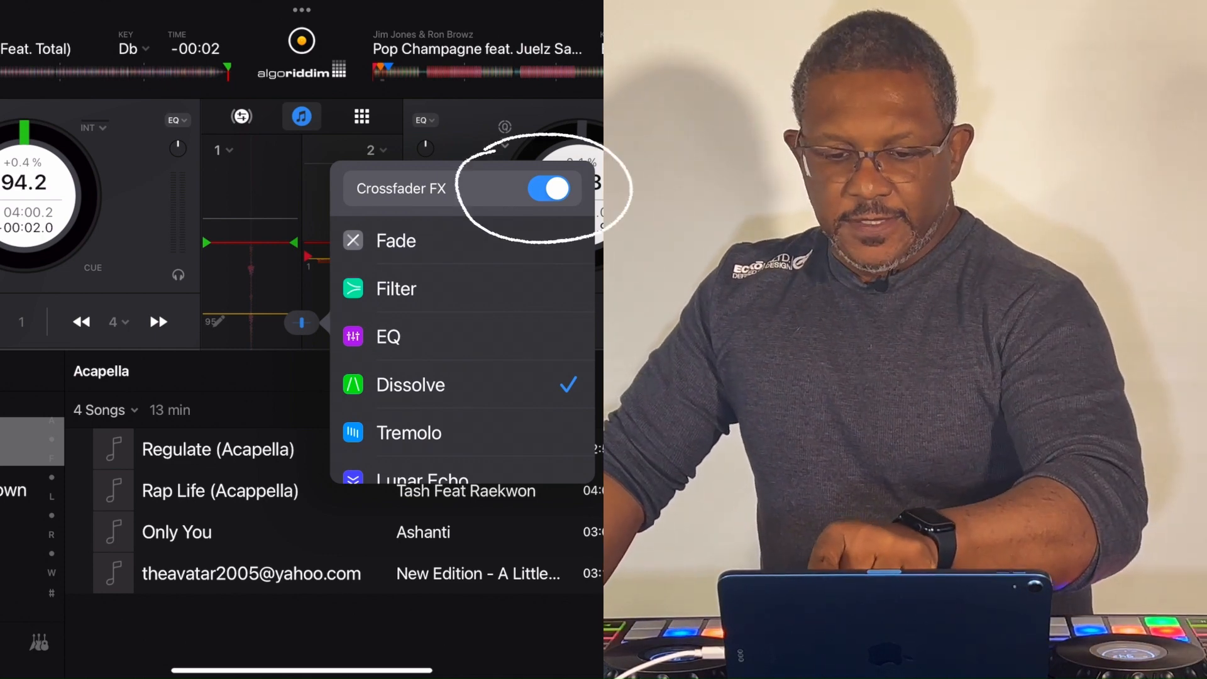
pyautogui.click(548, 189)
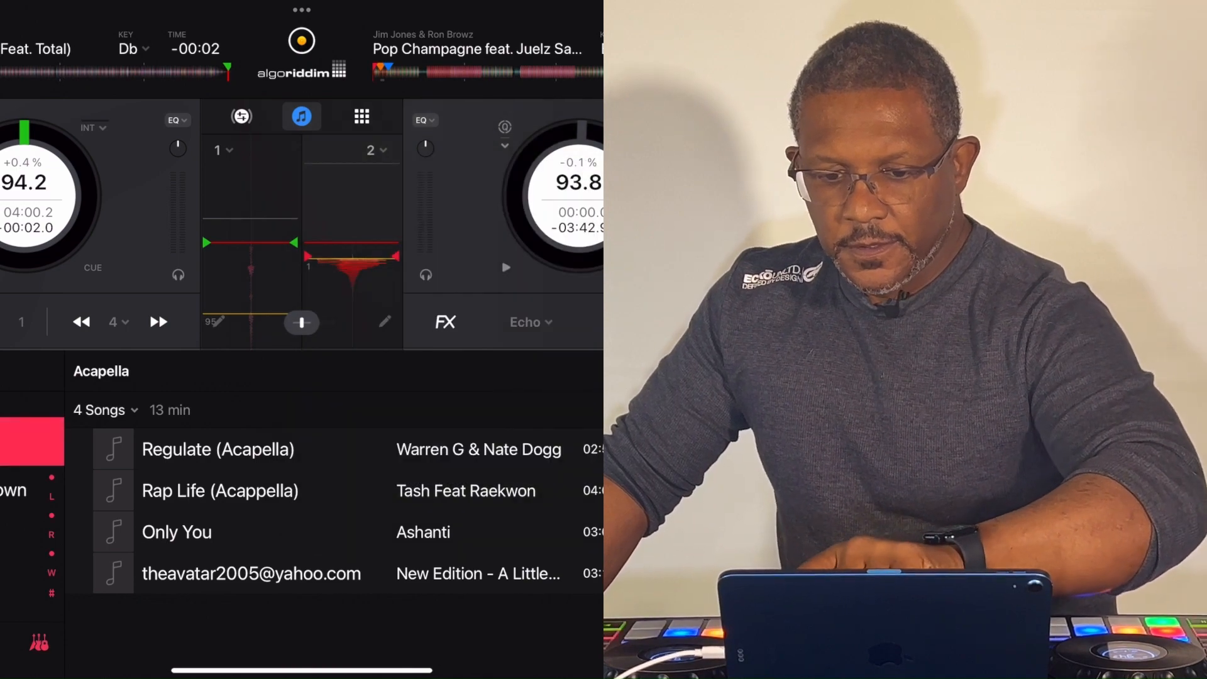
# Step: Reopen the Reloop Mixon 8 Pro mapping editor from Settings > MIDI Devices
pyautogui.click(460, 584)
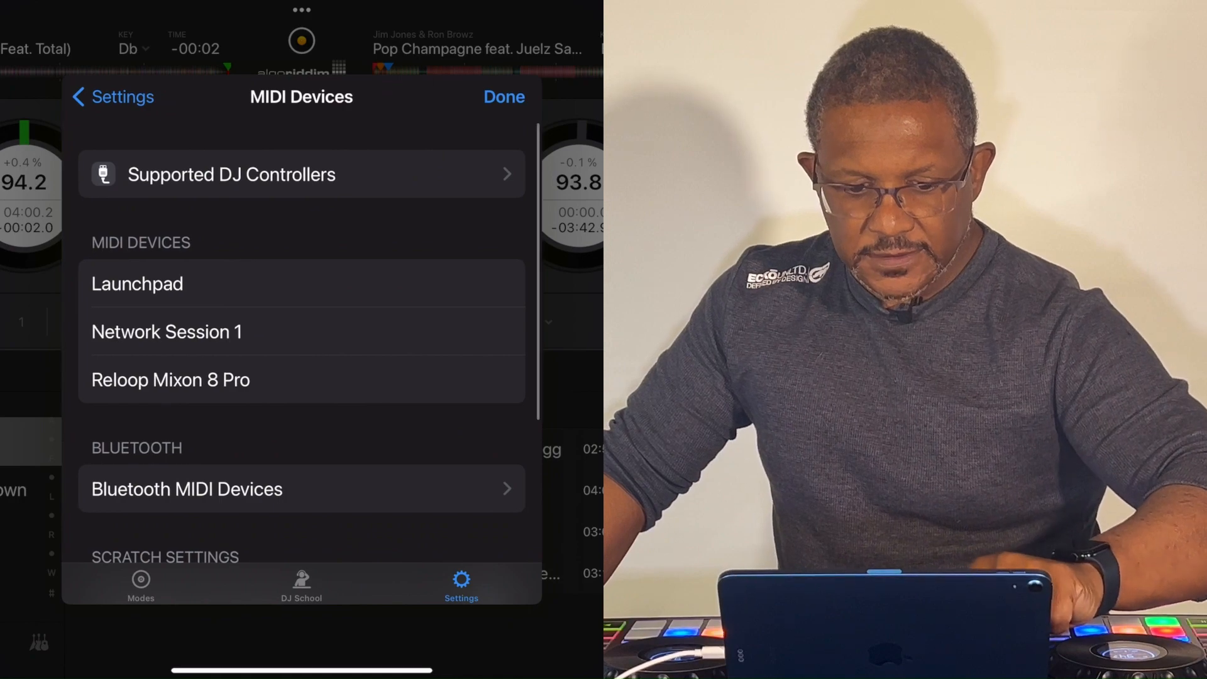
pyautogui.click(171, 380)
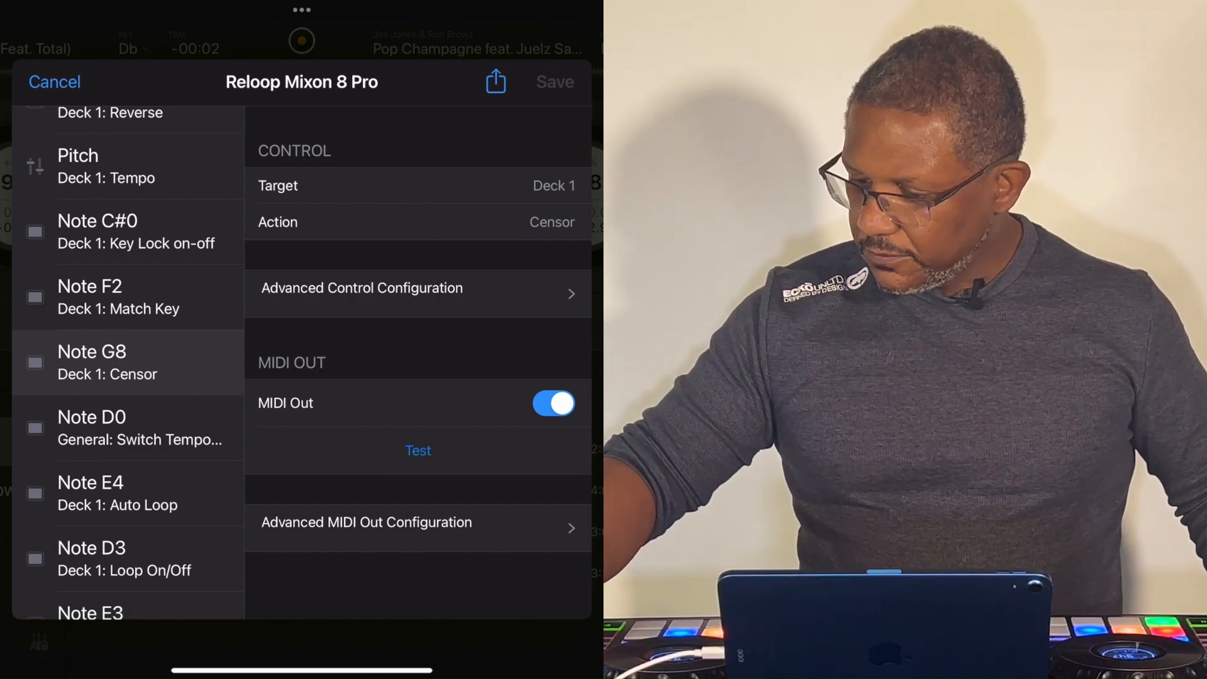
# Step: Browse mapping targets and create the unconfigured Note E9 entry from the talk-over button
pyautogui.click(552, 185)
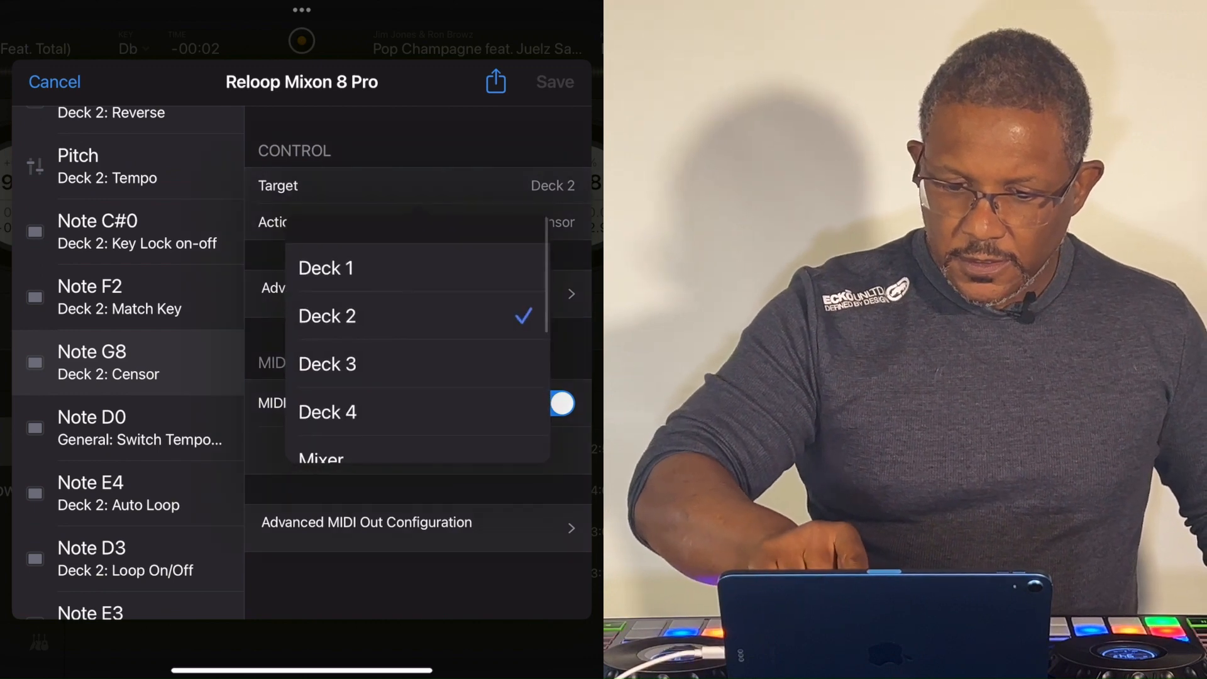
pyautogui.scroll(-3)
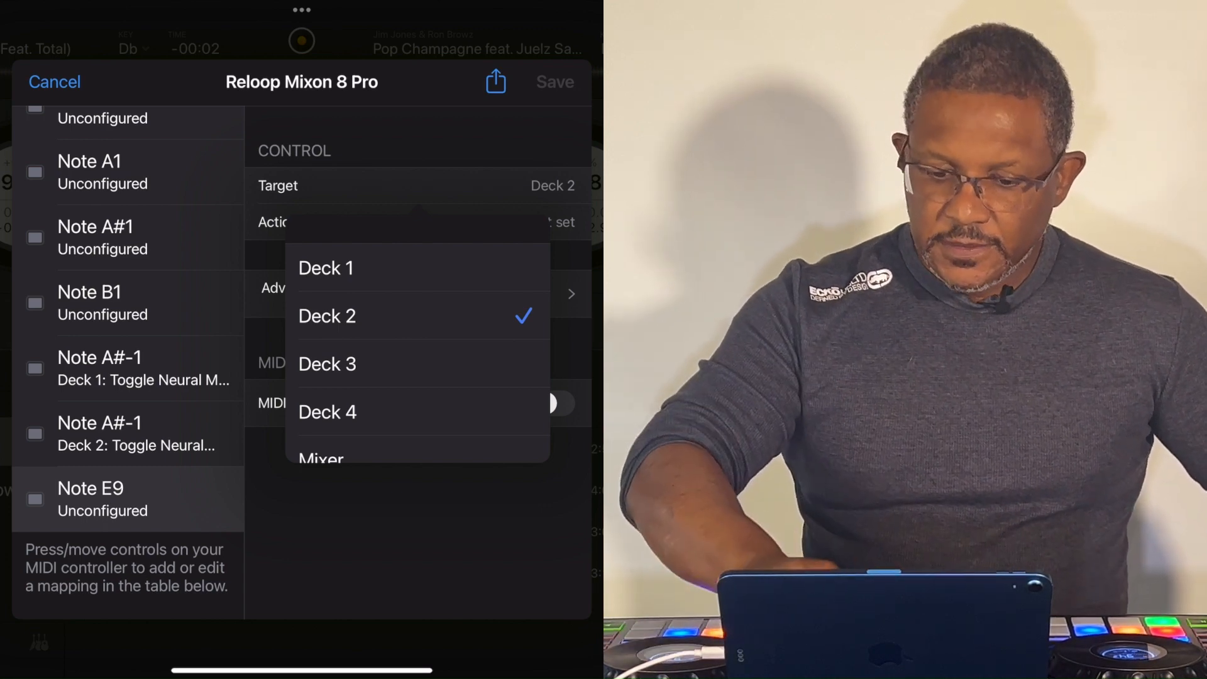
# Step: Map Note E9 to Mixer: Crossfader FX Toggle, save the mapping, and close MIDI Devices
pyautogui.click(326, 315)
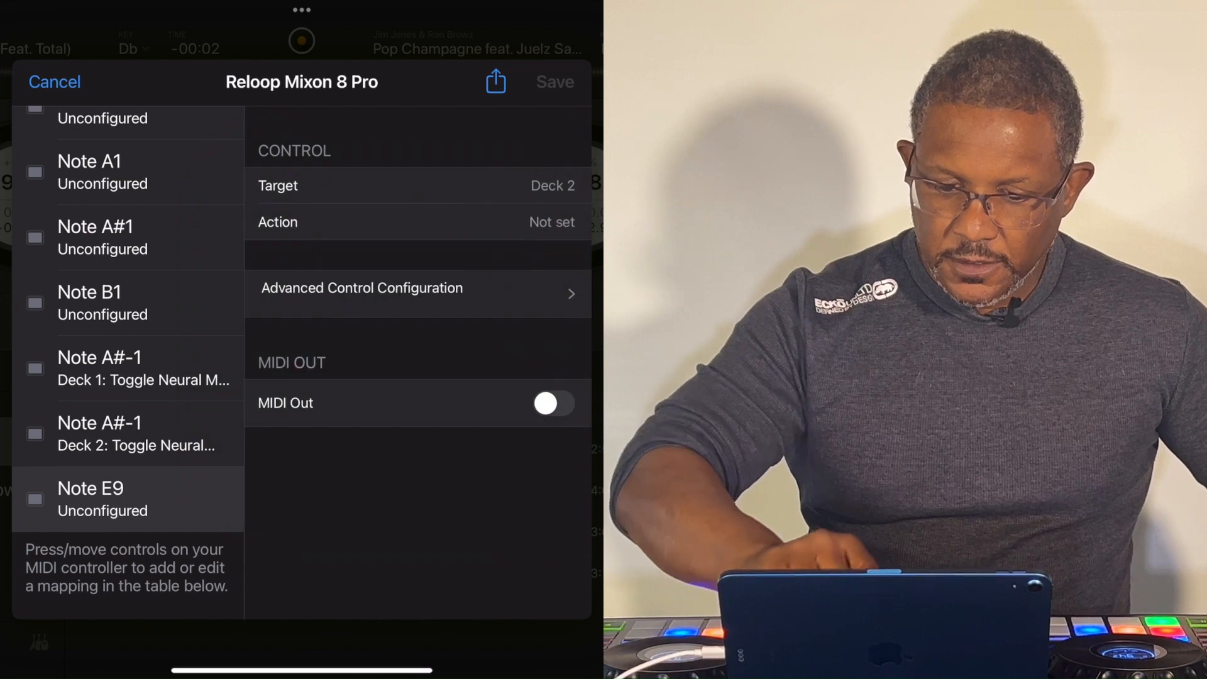
pyautogui.click(415, 185)
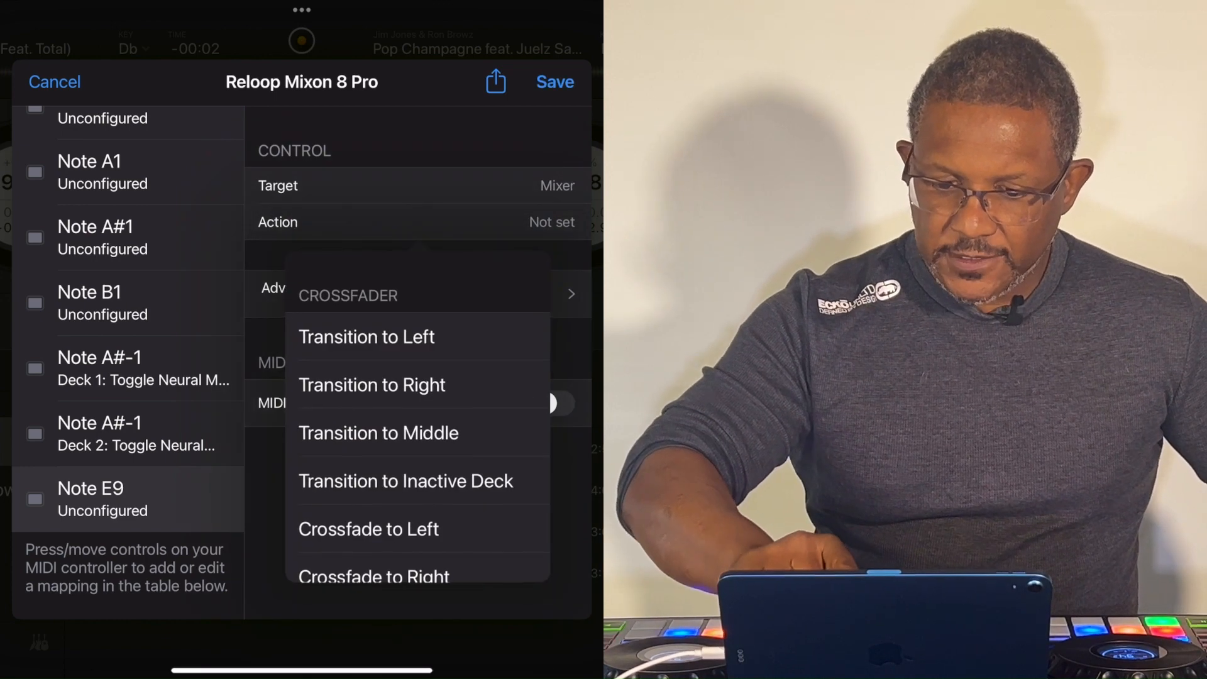
pyautogui.scroll(-3)
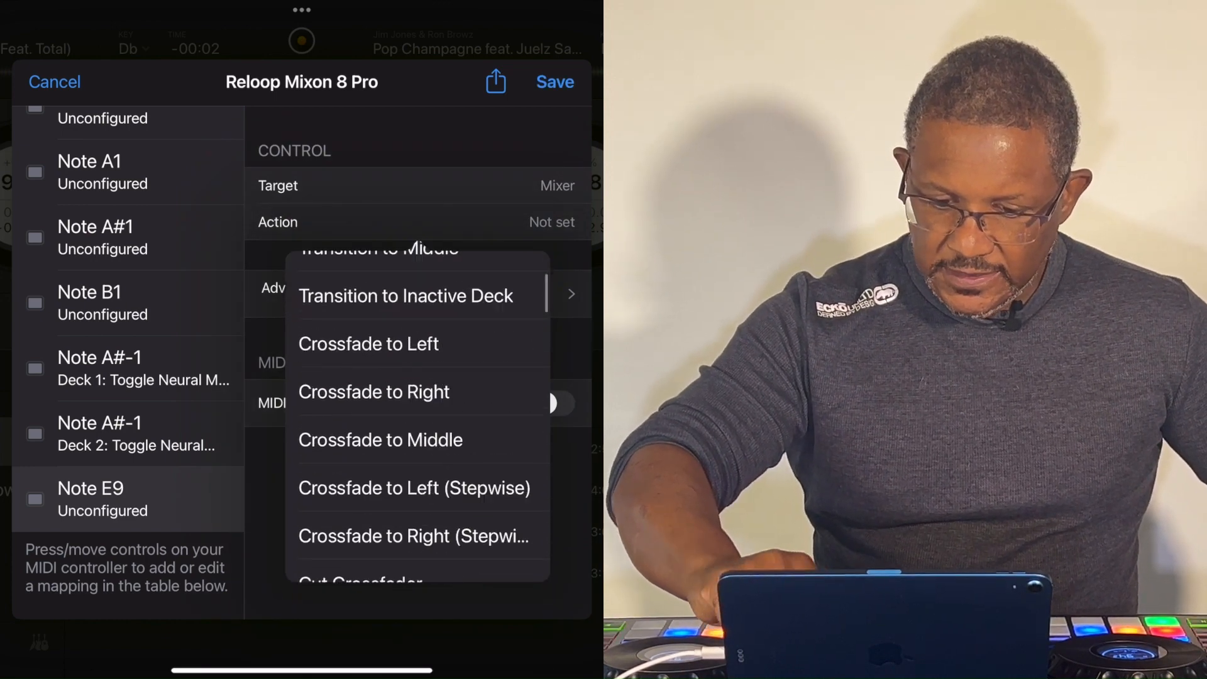
pyautogui.scroll(-3)
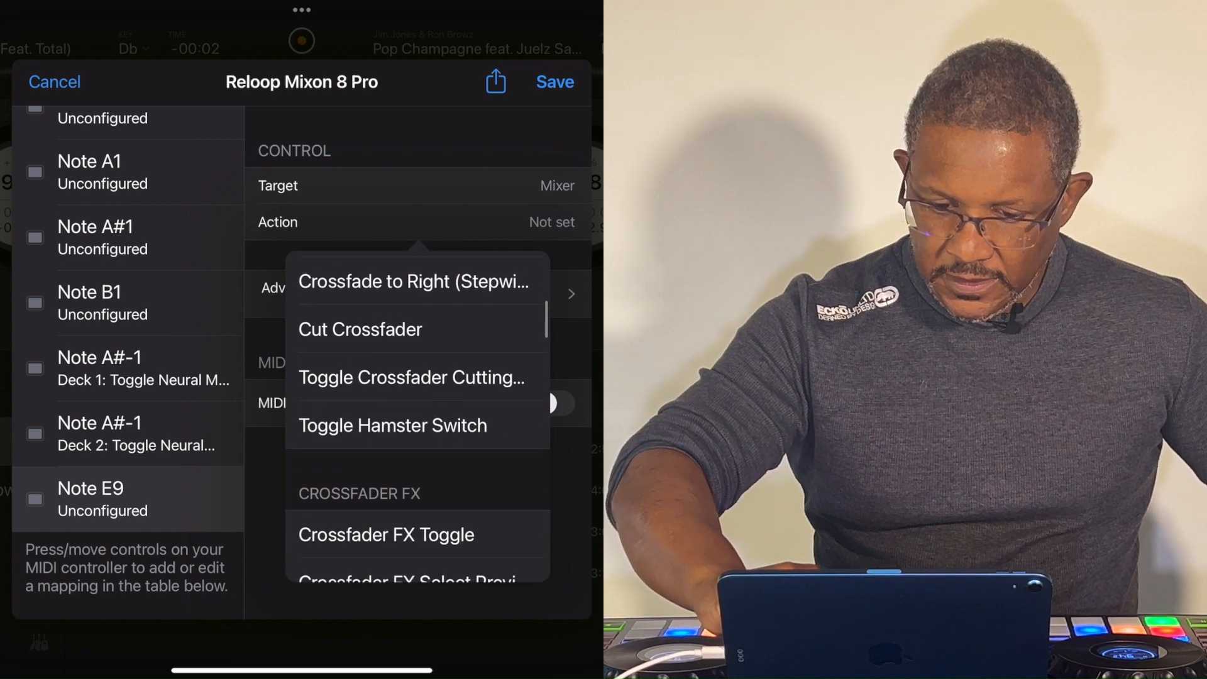
pyautogui.scroll(-3)
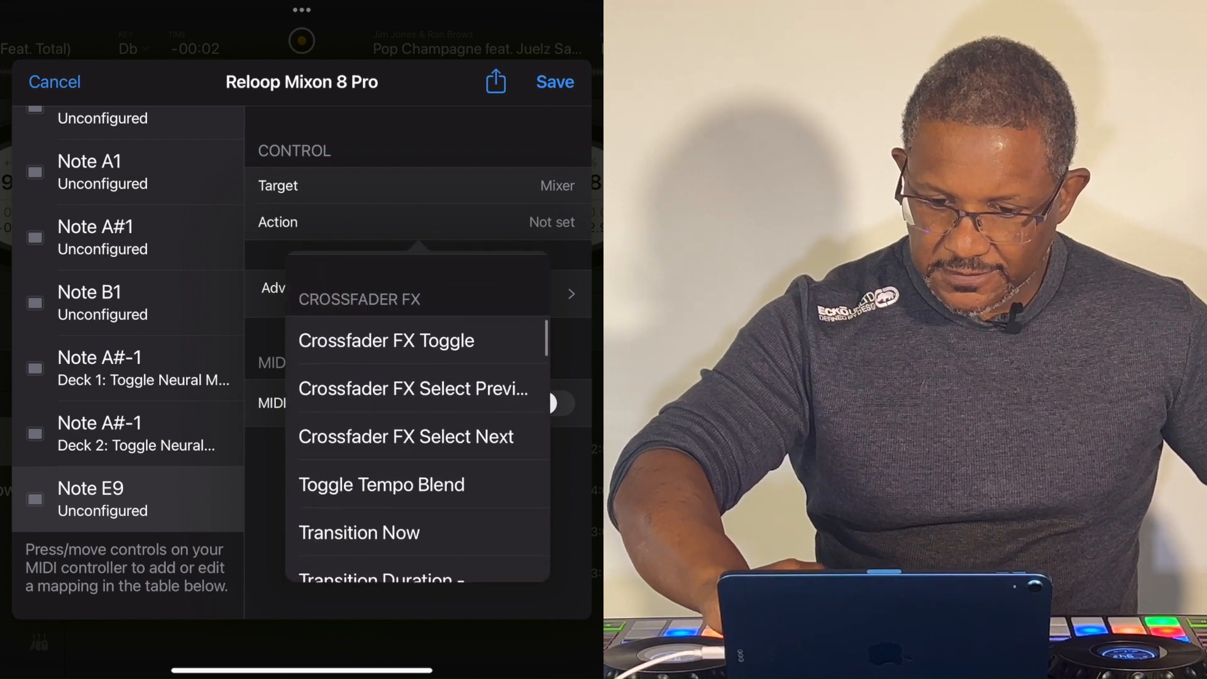
pyautogui.click(387, 340)
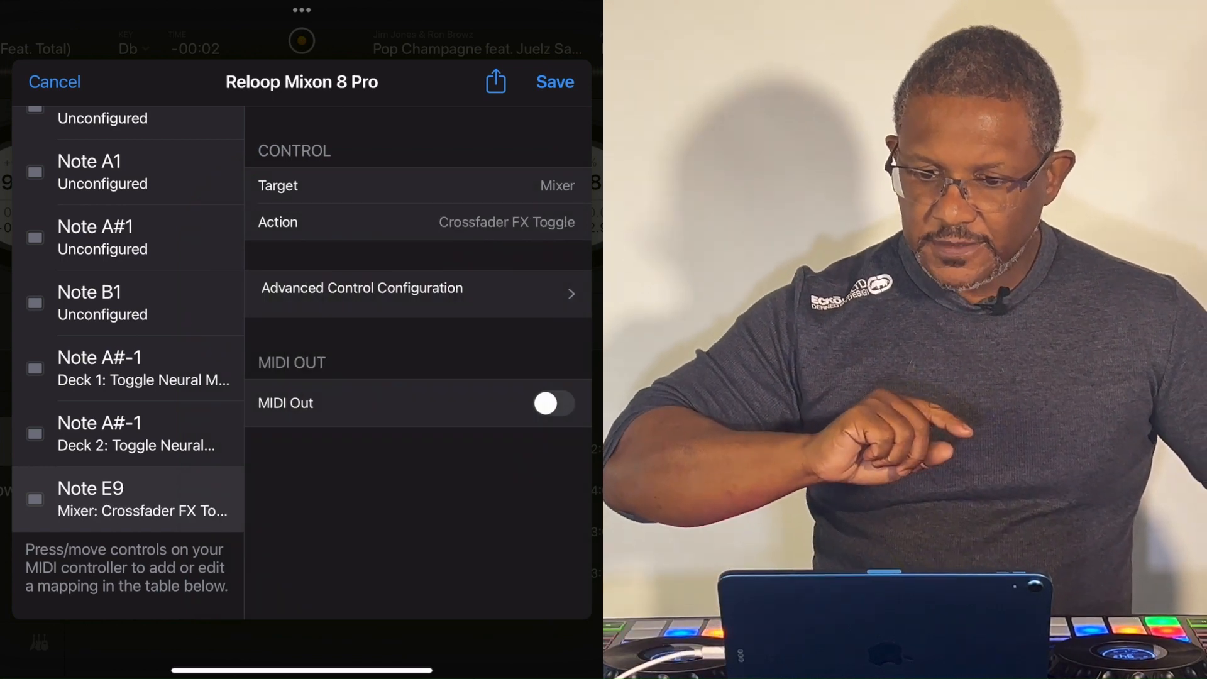
pyautogui.click(54, 82)
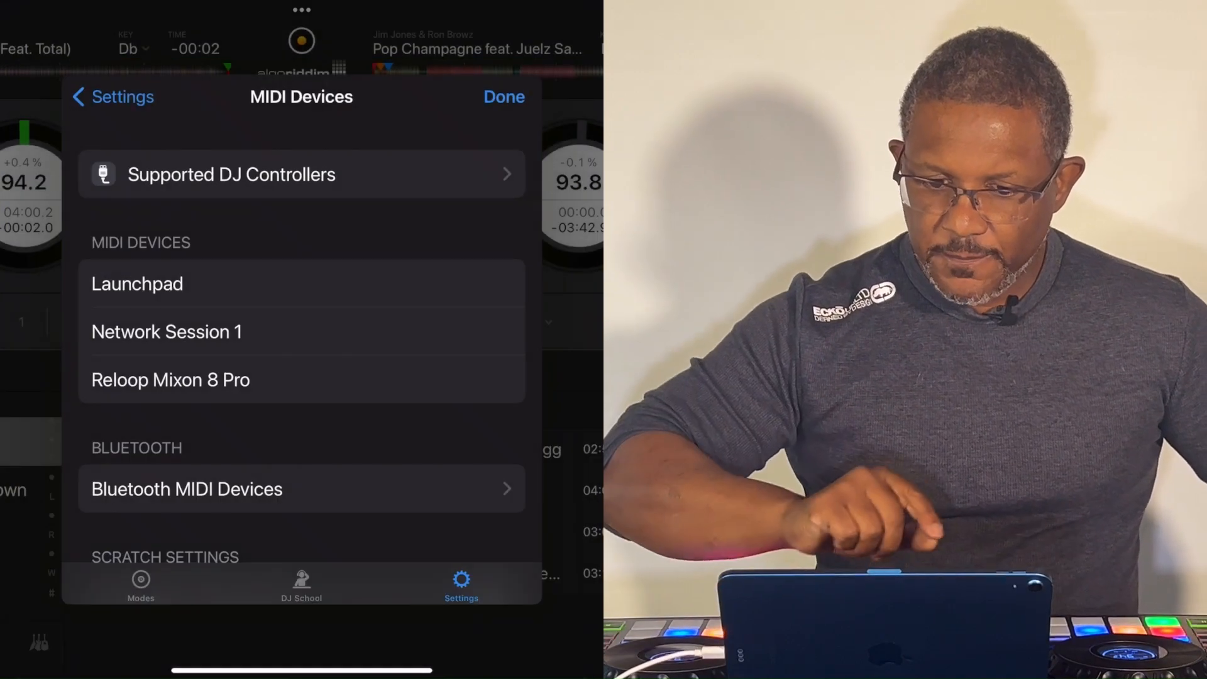
pyautogui.click(503, 96)
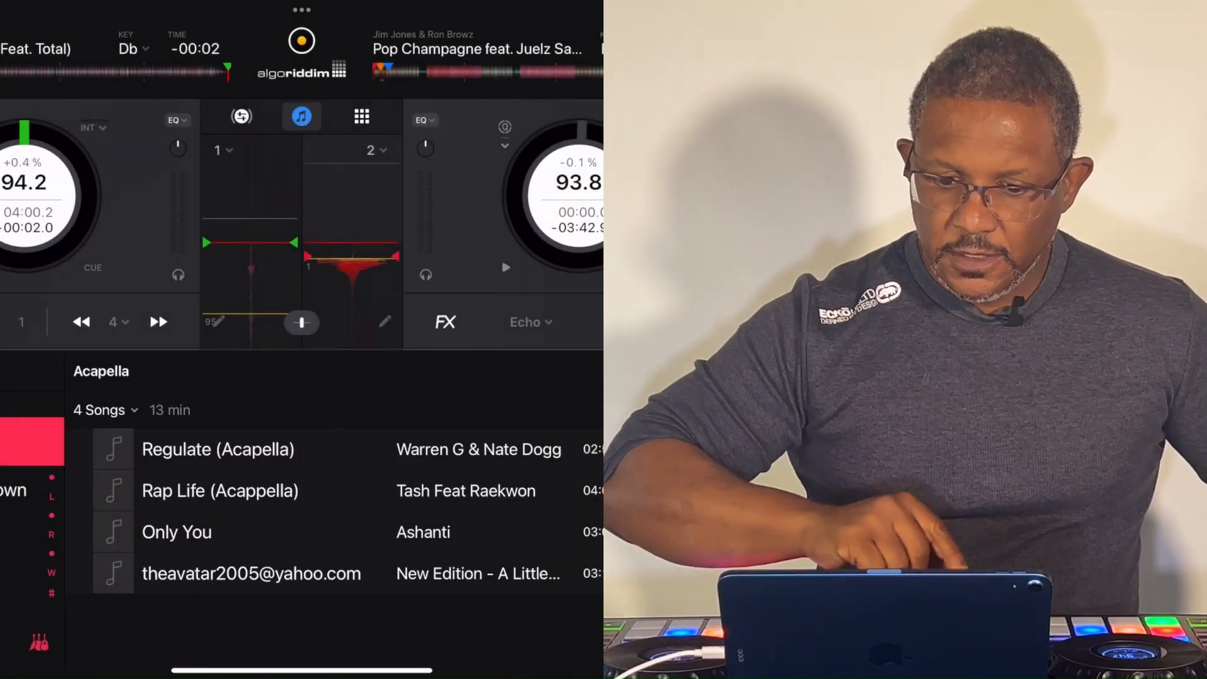